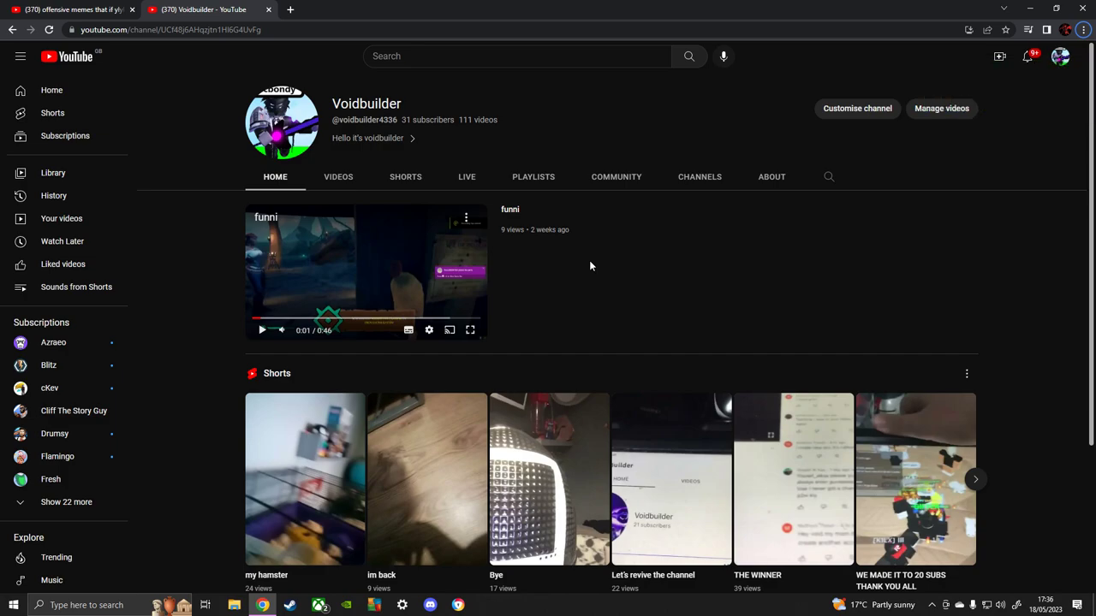
{"action": "mouse_move", "coordinate": [485, 140]}
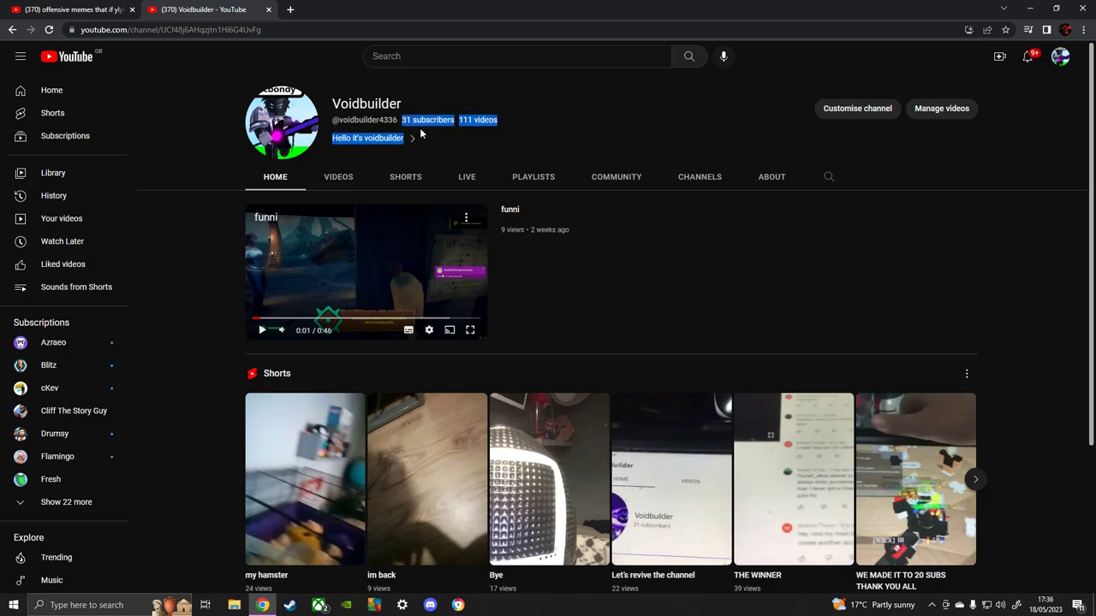
Show Voidbuilder's About page on YouTube and select its total view count.
{"action": "left_click", "coordinate": [771, 177]}
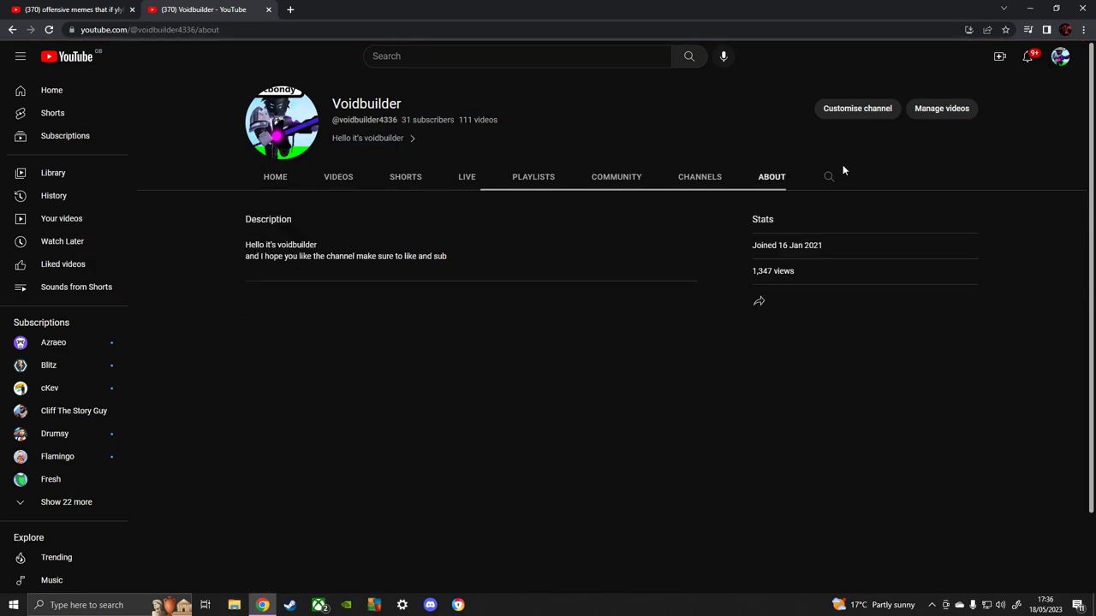
{"action": "double_click", "coordinate": [773, 271]}
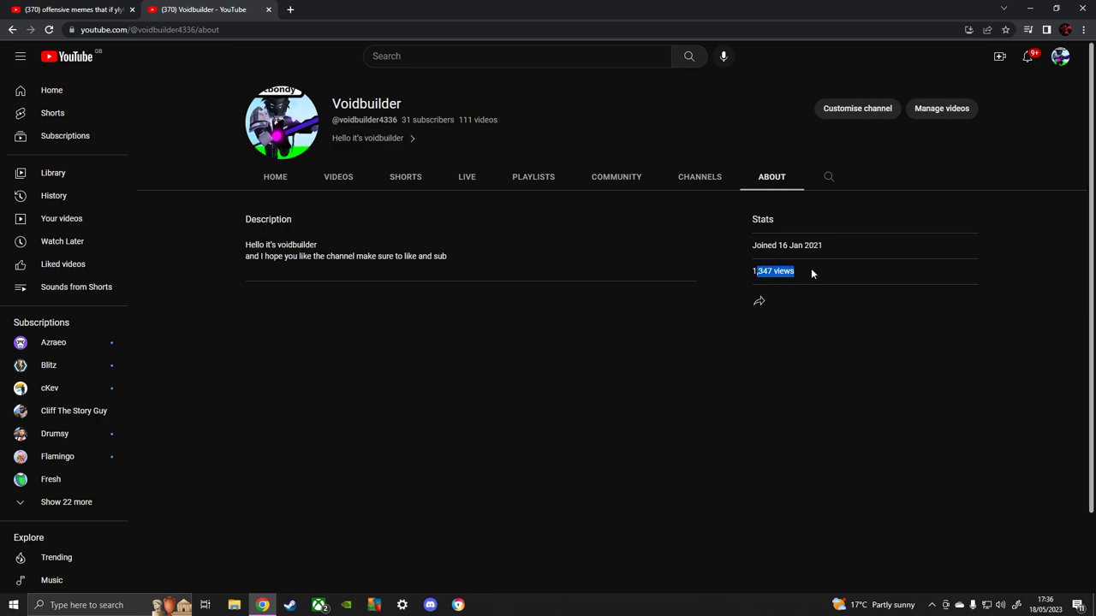
{"action": "mouse_move", "coordinate": [442, 329]}
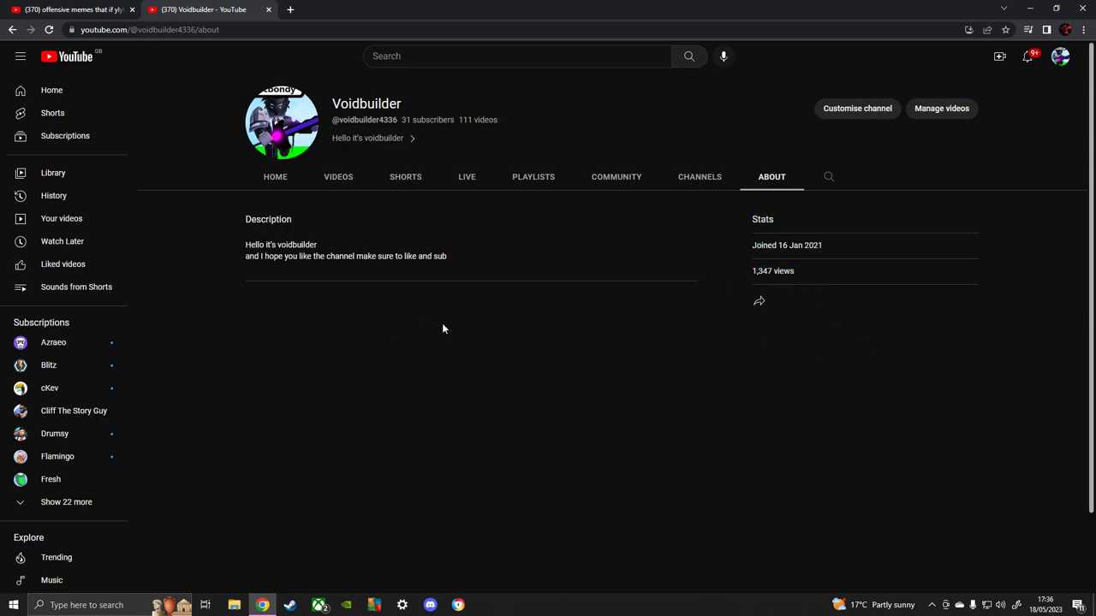
{"action": "mouse_move", "coordinate": [334, 479]}
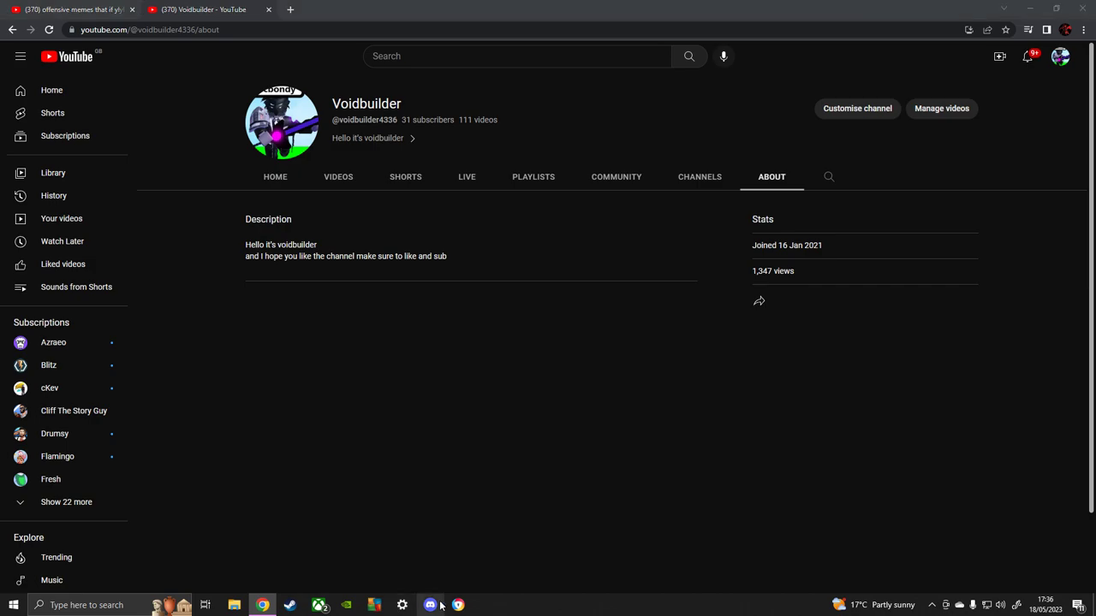
Browse the high-rank-chat, meme-box and role-ideas channels, ending on general.
{"action": "left_click", "coordinate": [430, 606]}
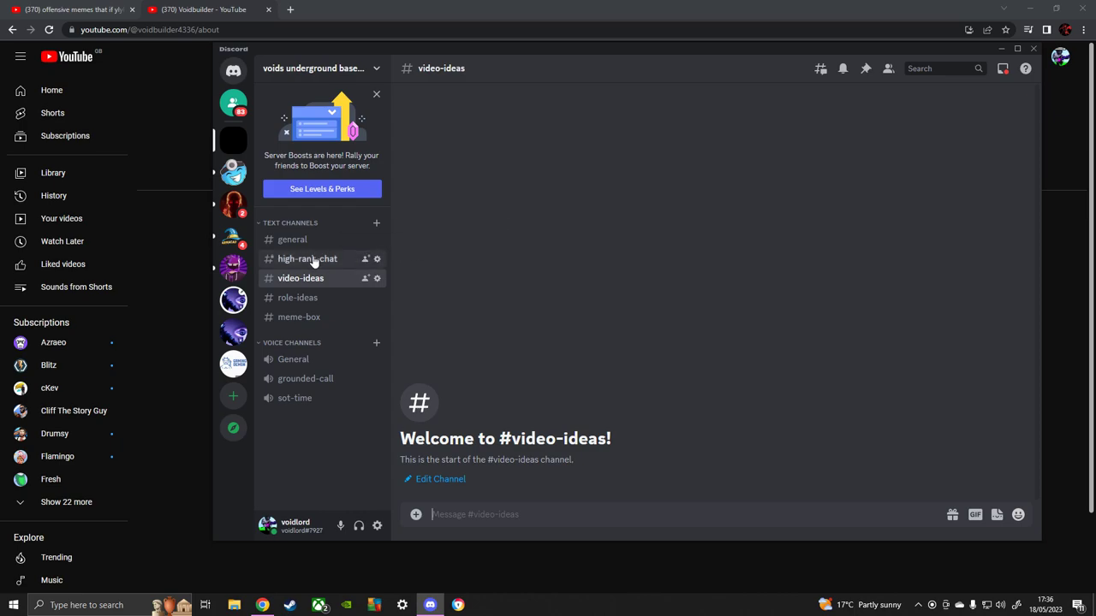
{"action": "left_click", "coordinate": [307, 258]}
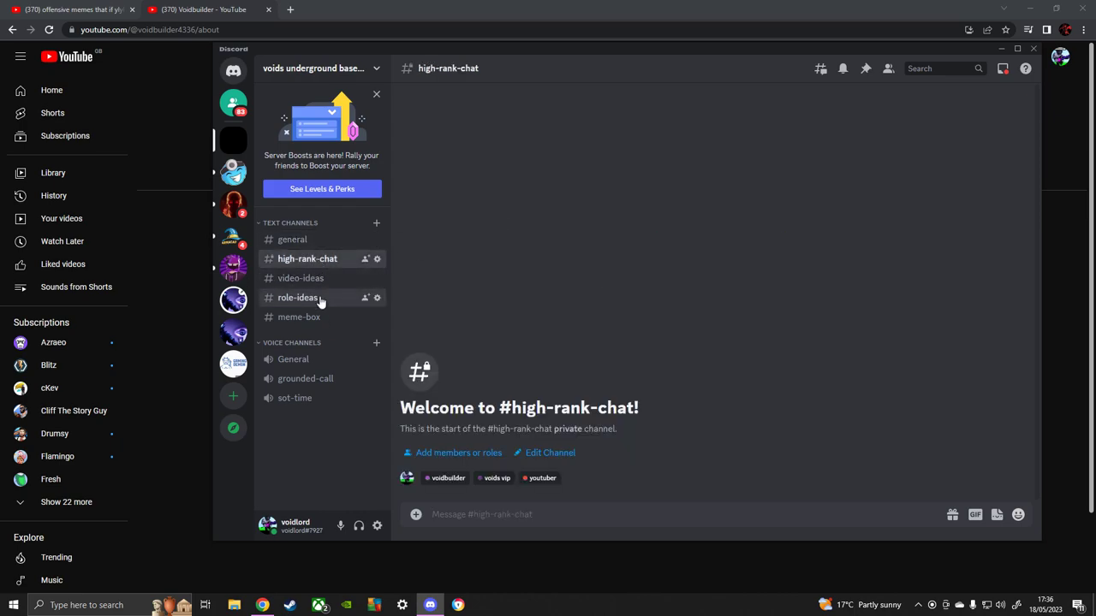
{"action": "left_click", "coordinate": [299, 317]}
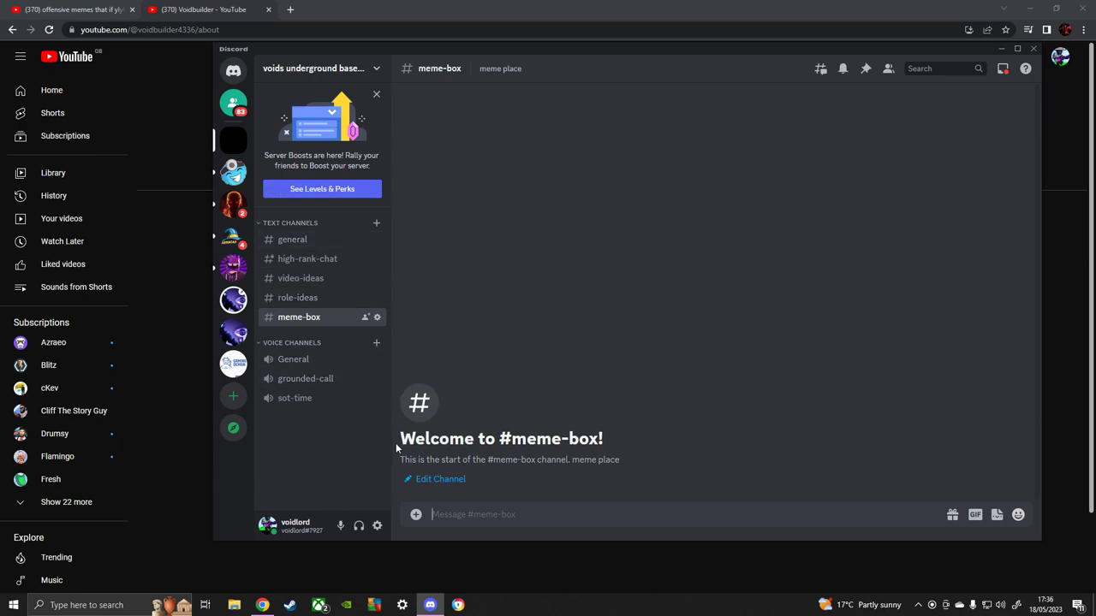
{"action": "left_click", "coordinate": [298, 297]}
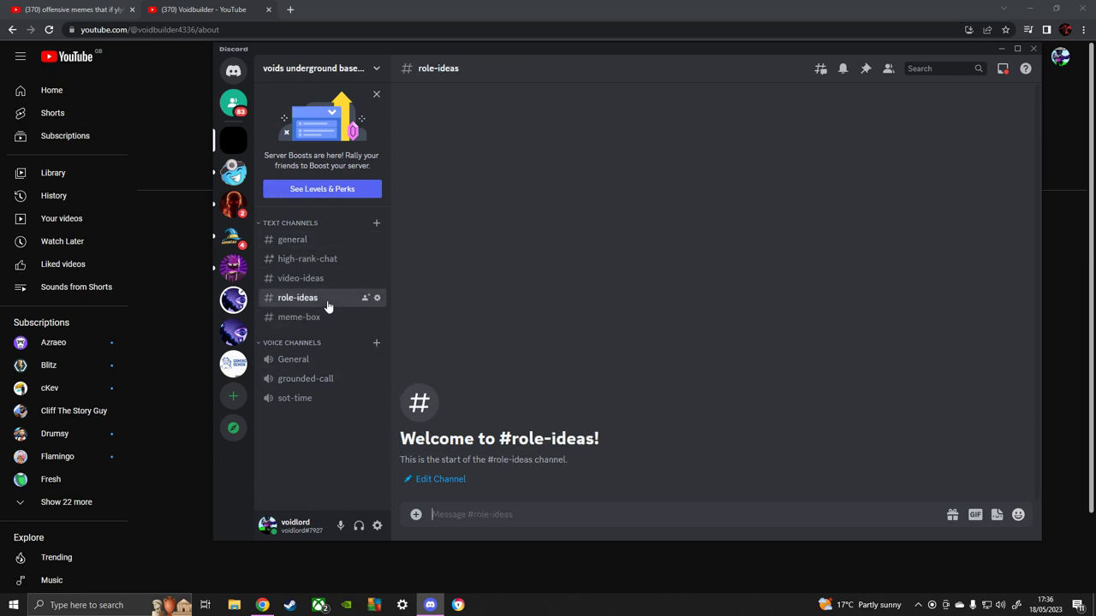
{"action": "mouse_move", "coordinate": [321, 274]}
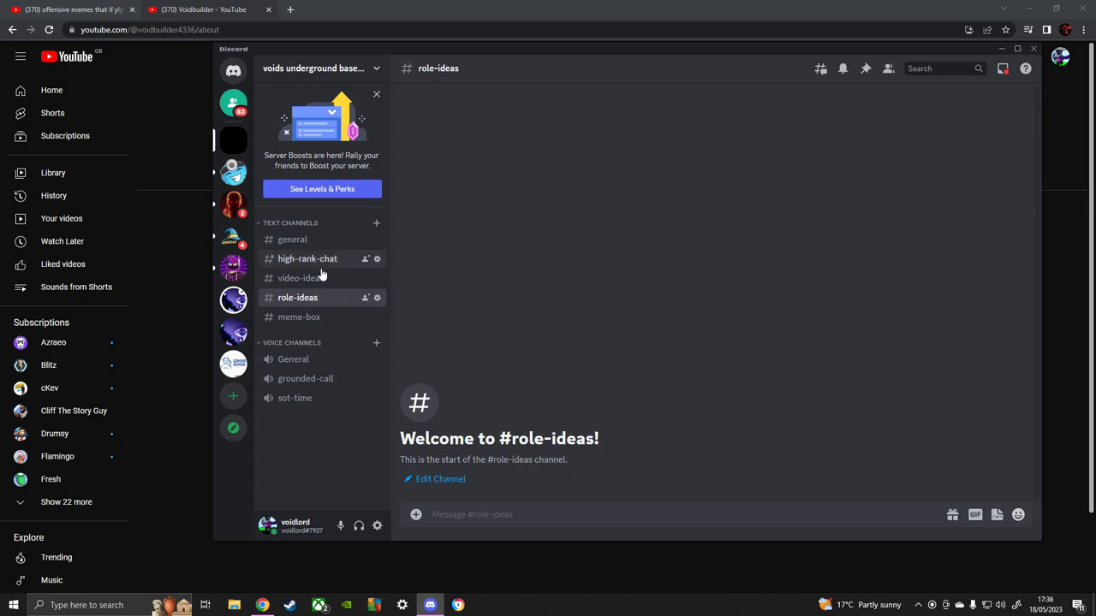
{"action": "left_click", "coordinate": [307, 258]}
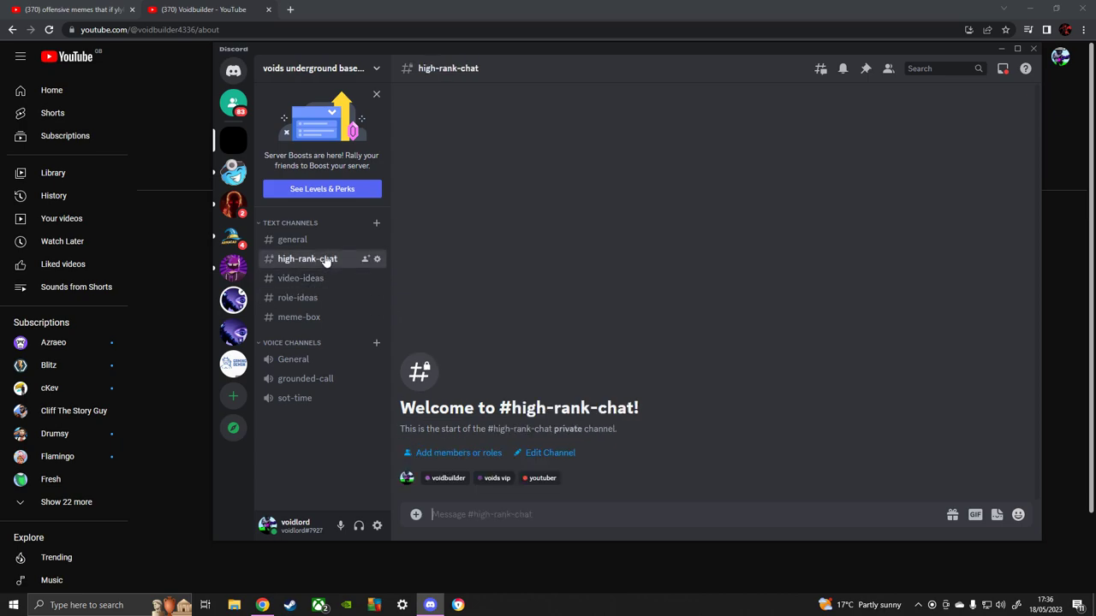
{"action": "left_click", "coordinate": [292, 240]}
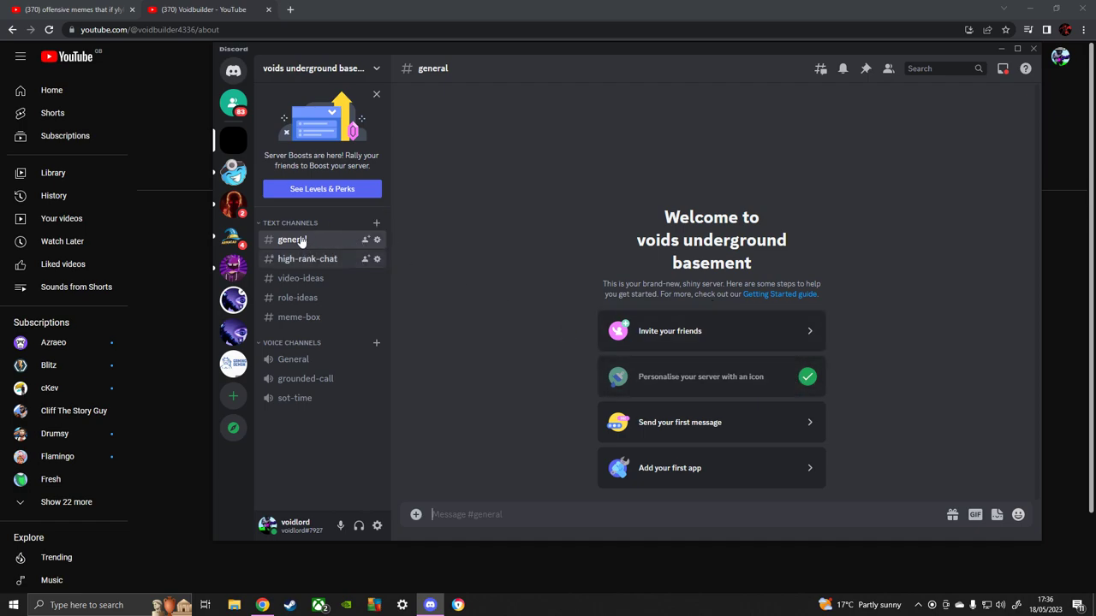
{"action": "mouse_move", "coordinate": [353, 79]}
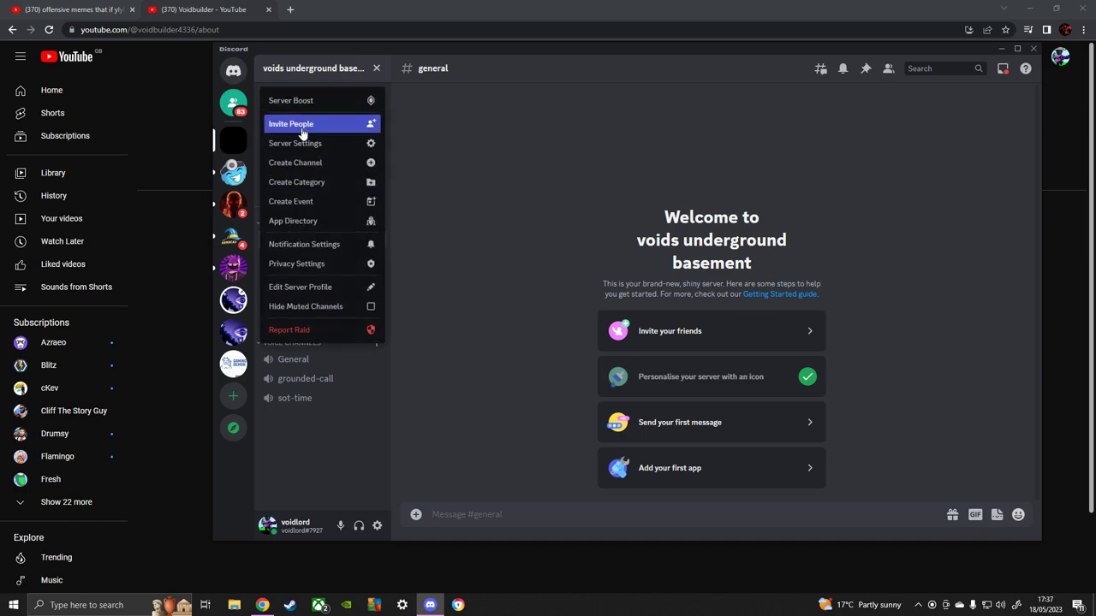
{"action": "mouse_move", "coordinate": [296, 143]}
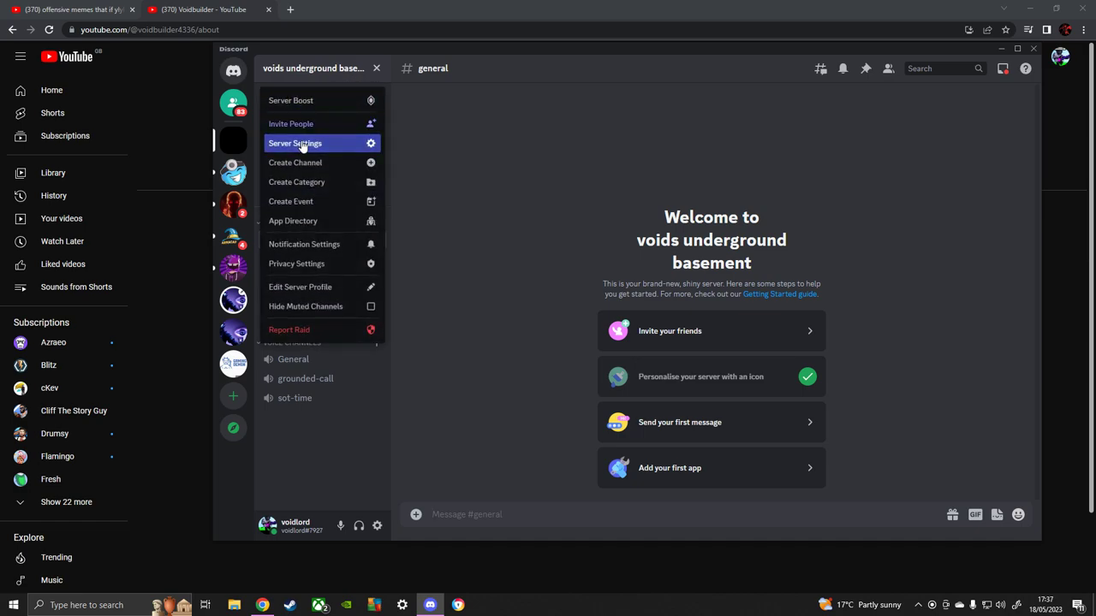
Review the five server roles, briefly opening voids memeber before returning to the list.
{"action": "left_click", "coordinate": [294, 143]}
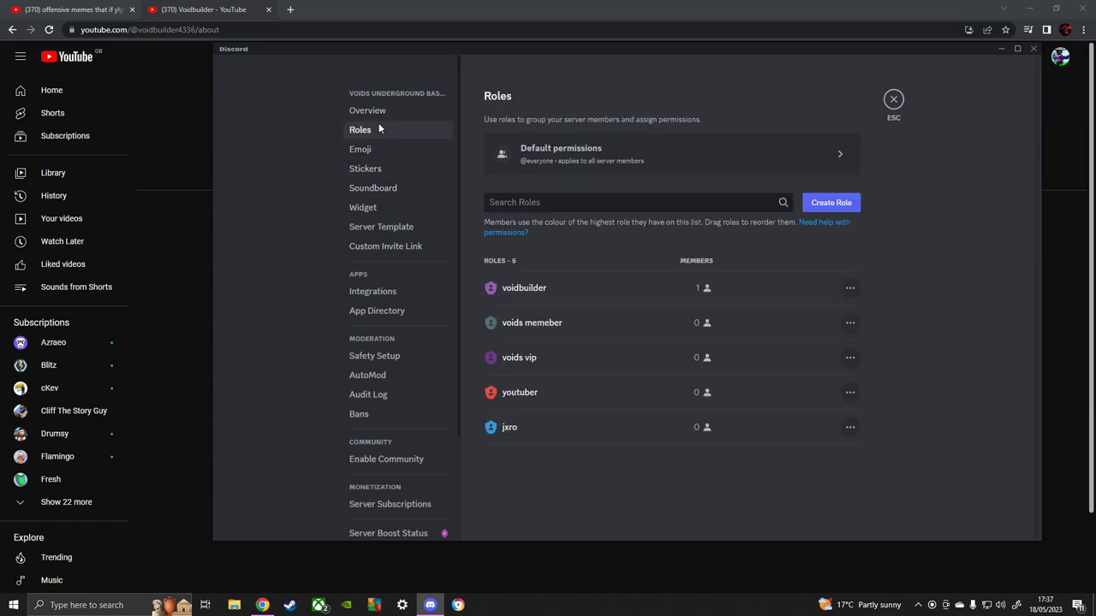
{"action": "mouse_move", "coordinate": [648, 298]}
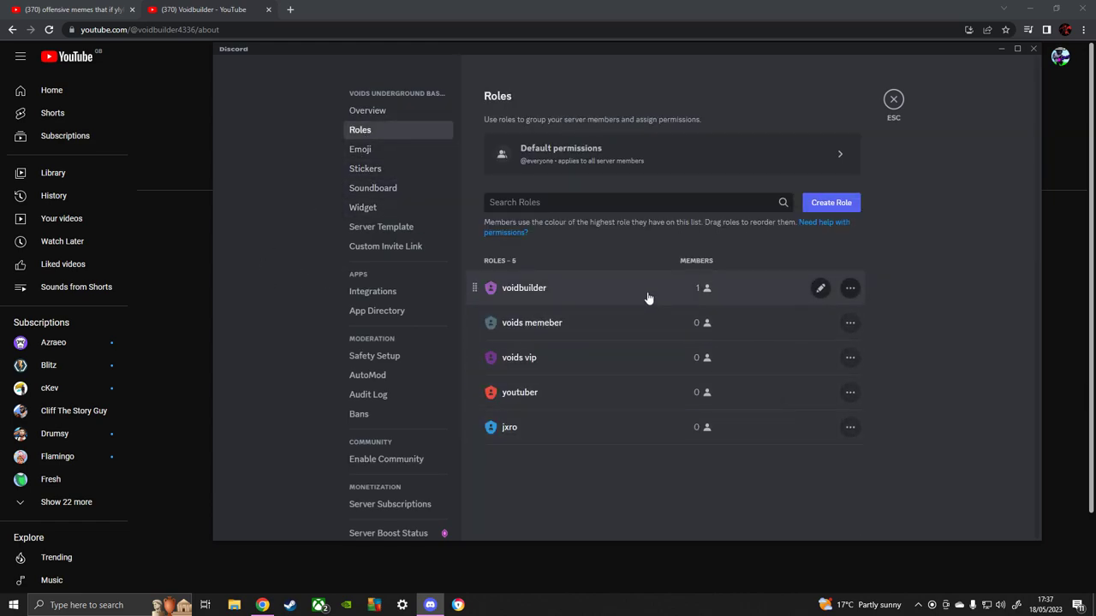
{"action": "mouse_move", "coordinate": [629, 392]}
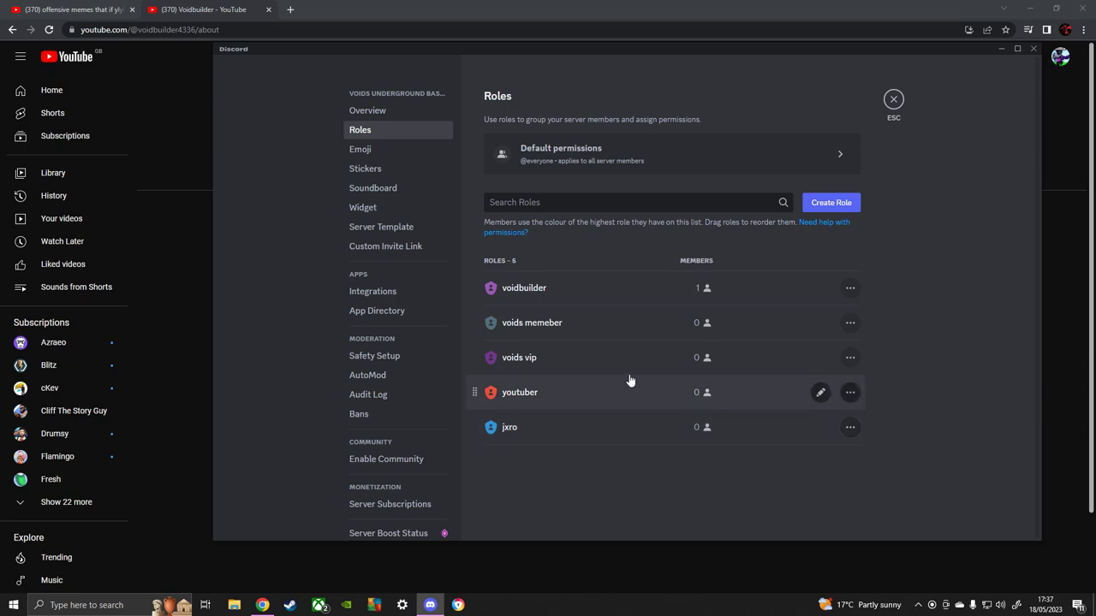
{"action": "mouse_move", "coordinate": [630, 323]}
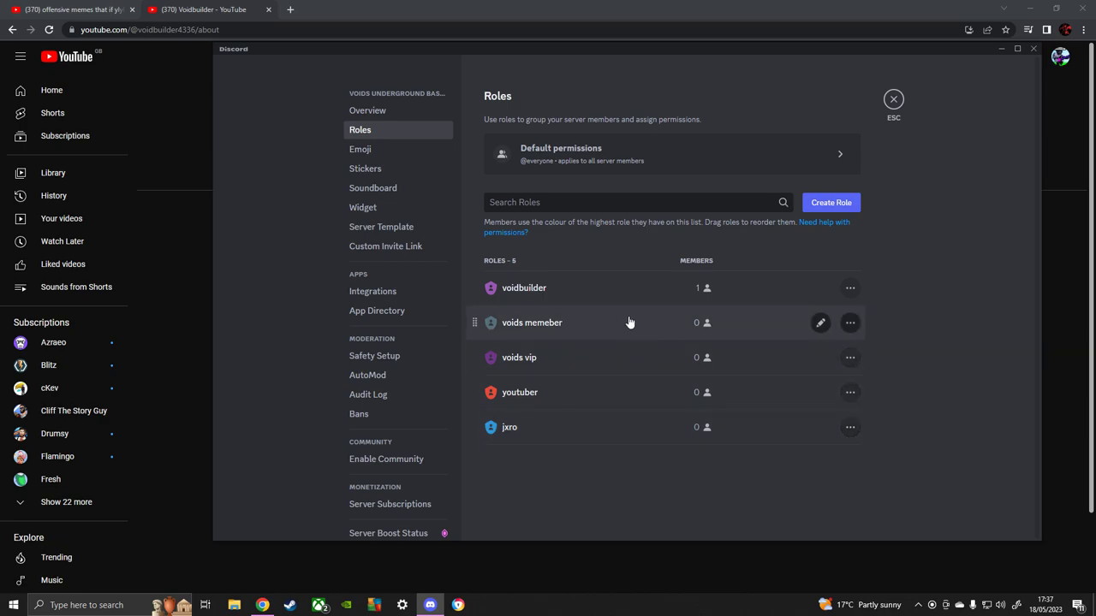
{"action": "left_click", "coordinate": [821, 323]}
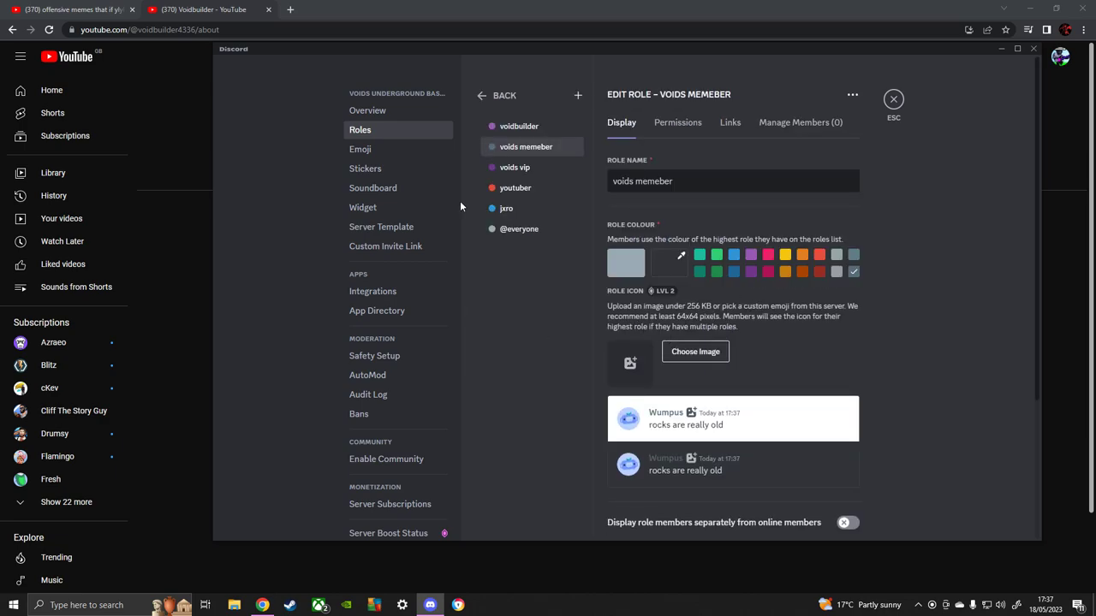
{"action": "mouse_move", "coordinate": [482, 101]}
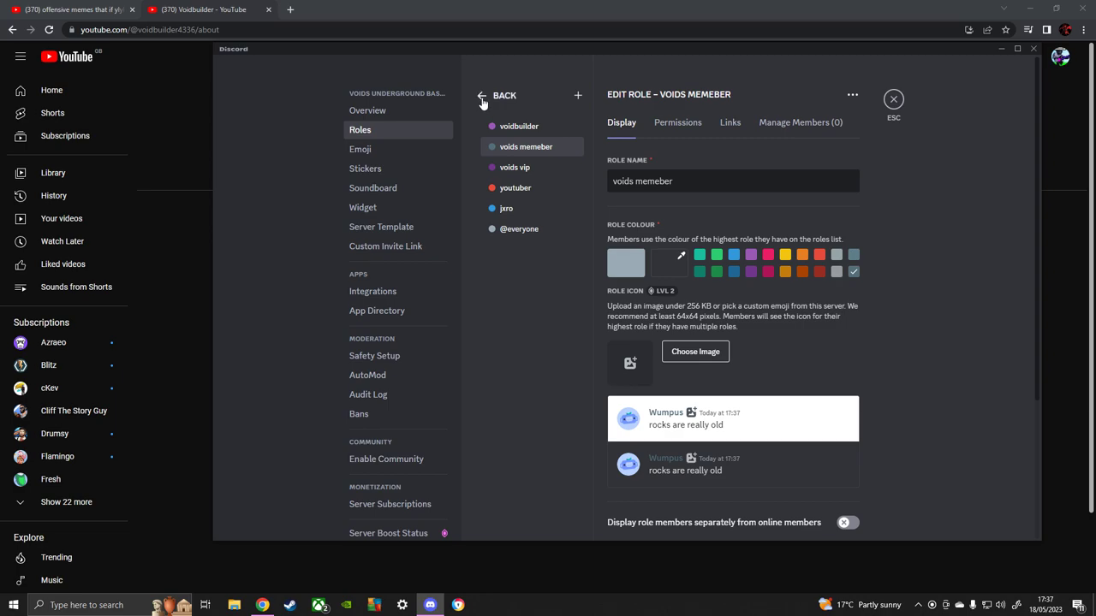
{"action": "left_click", "coordinate": [481, 95]}
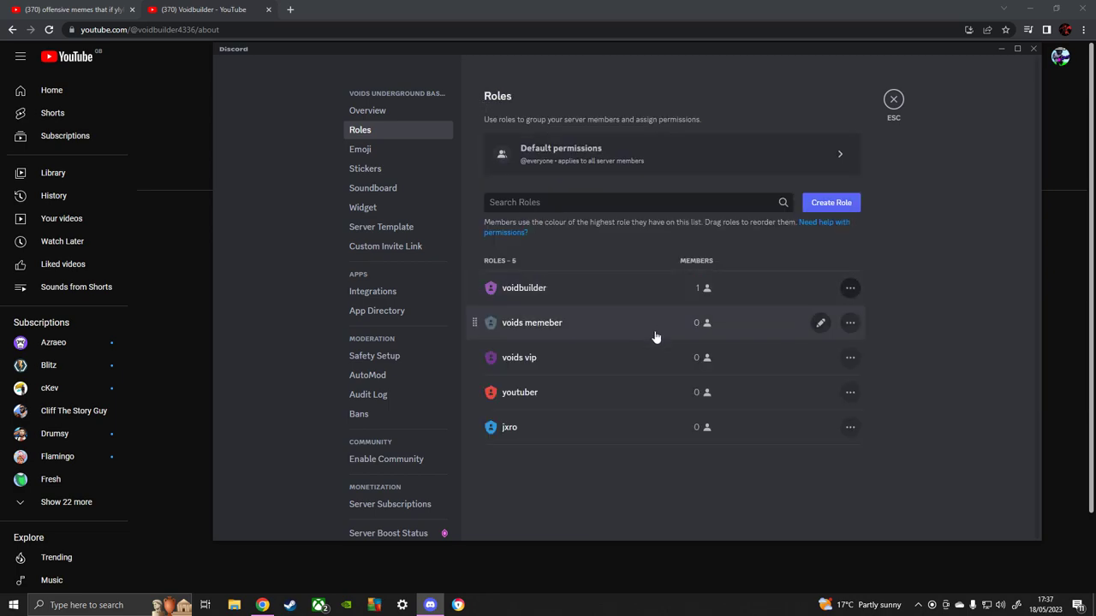
{"action": "mouse_move", "coordinate": [849, 357]}
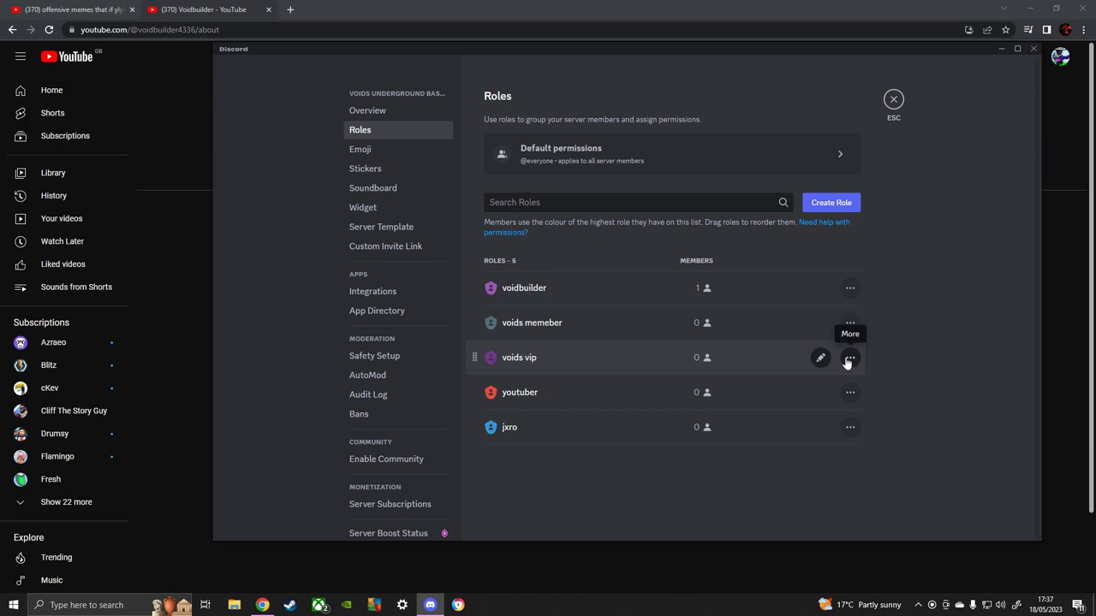
{"action": "mouse_move", "coordinate": [679, 375]}
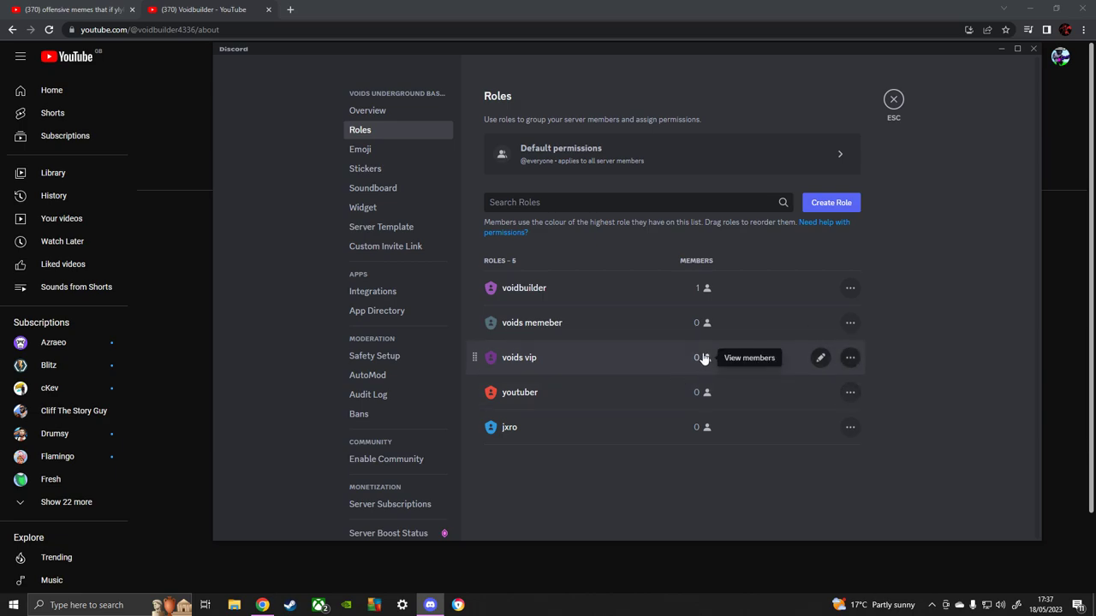
{"action": "mouse_move", "coordinate": [668, 427]}
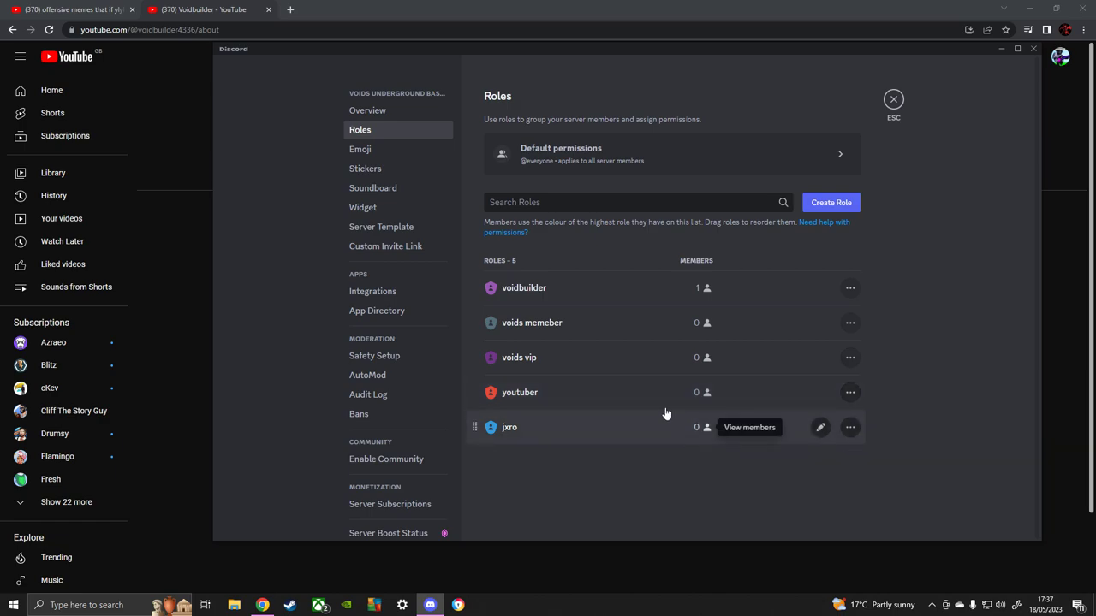
{"action": "mouse_move", "coordinate": [719, 392]}
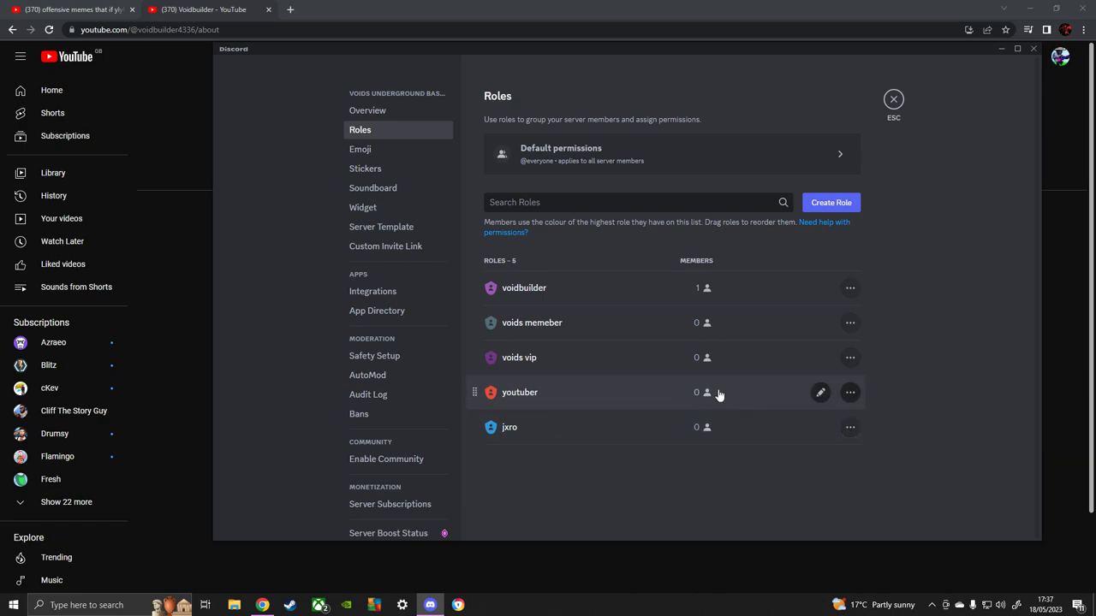
{"action": "mouse_move", "coordinate": [553, 427]}
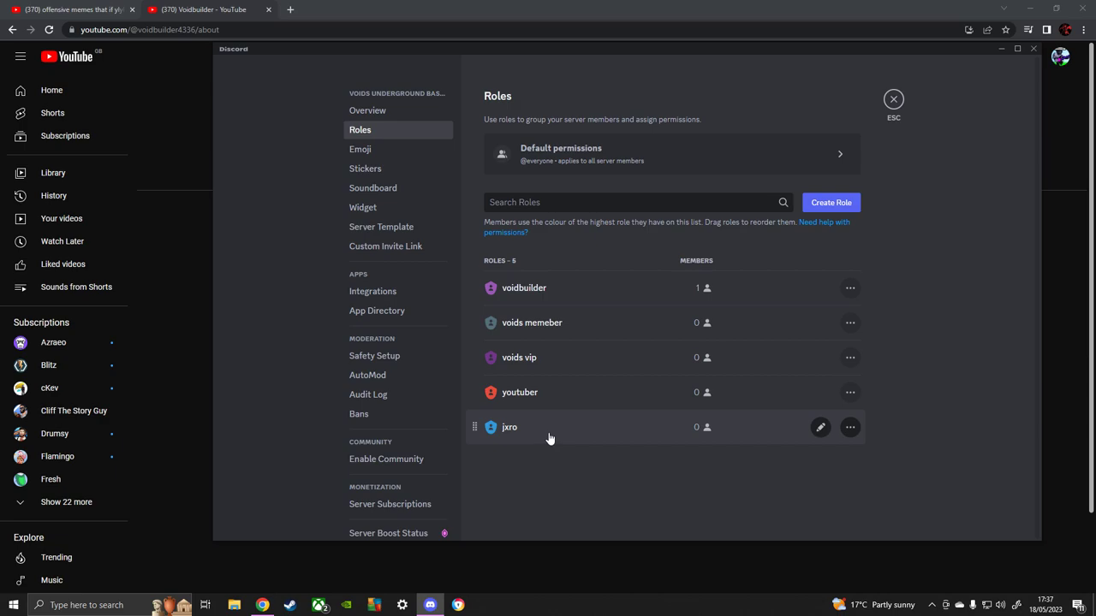
{"action": "mouse_move", "coordinate": [707, 427]}
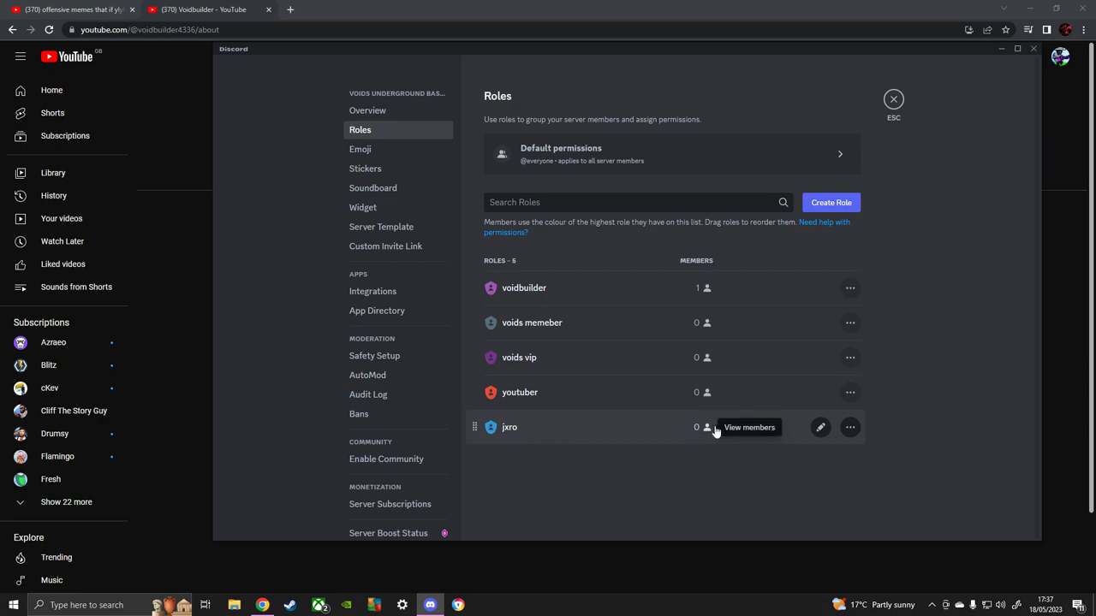
{"action": "mouse_move", "coordinate": [612, 287]}
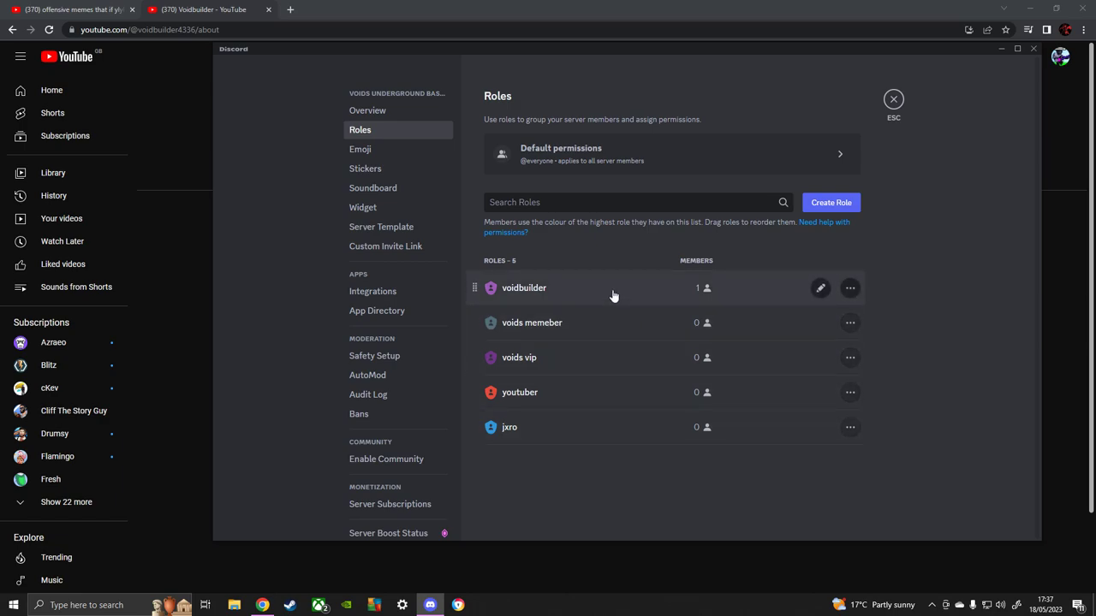
{"action": "left_click", "coordinate": [819, 288]}
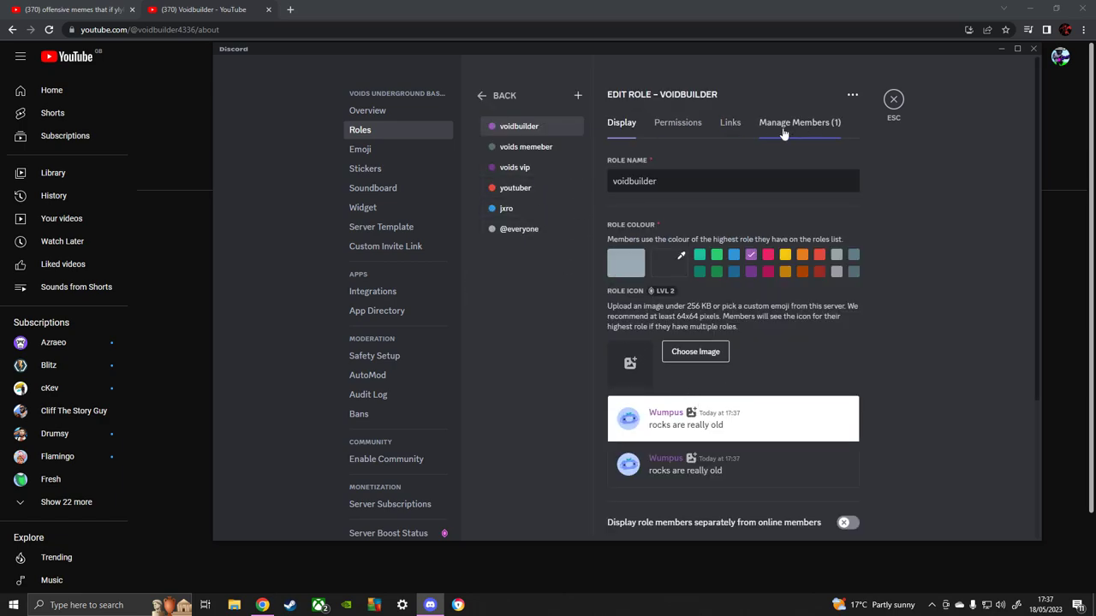
{"action": "left_click", "coordinate": [730, 123]}
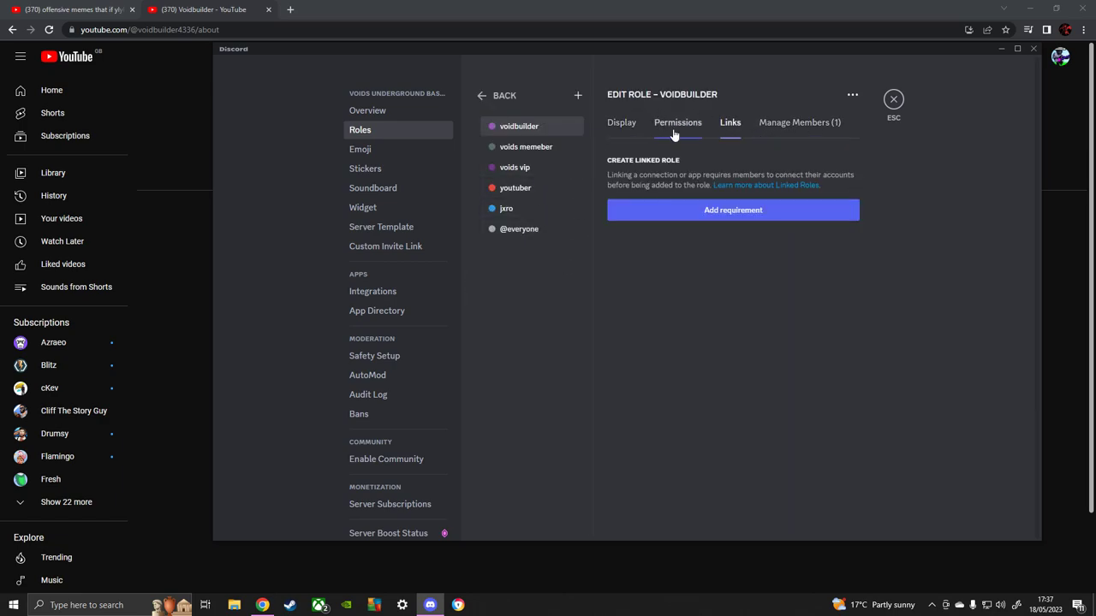
{"action": "left_click", "coordinate": [621, 123]}
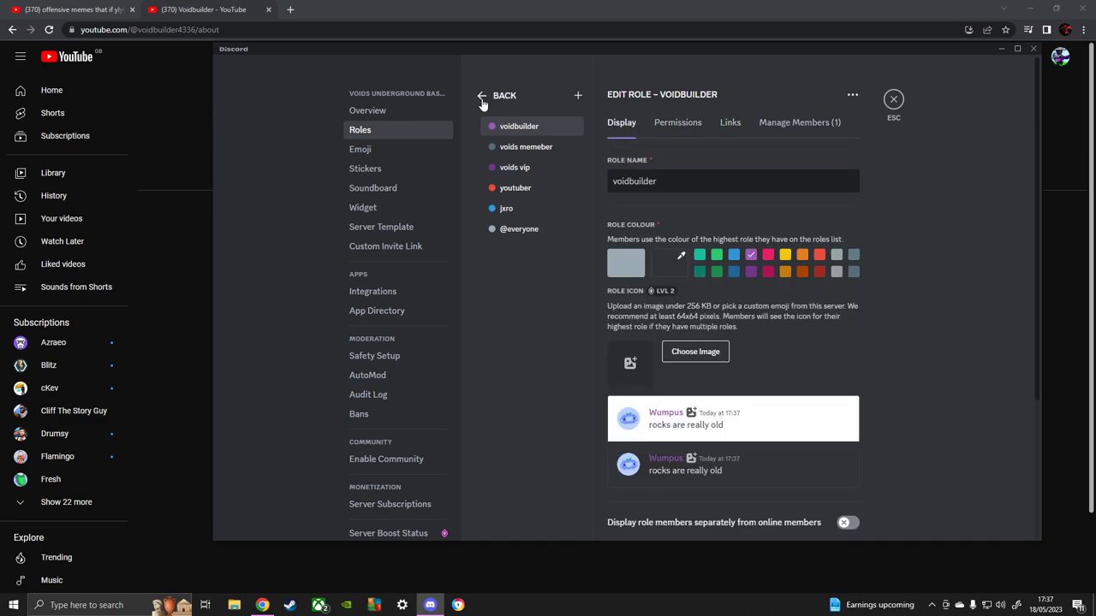
{"action": "left_click", "coordinate": [498, 95]}
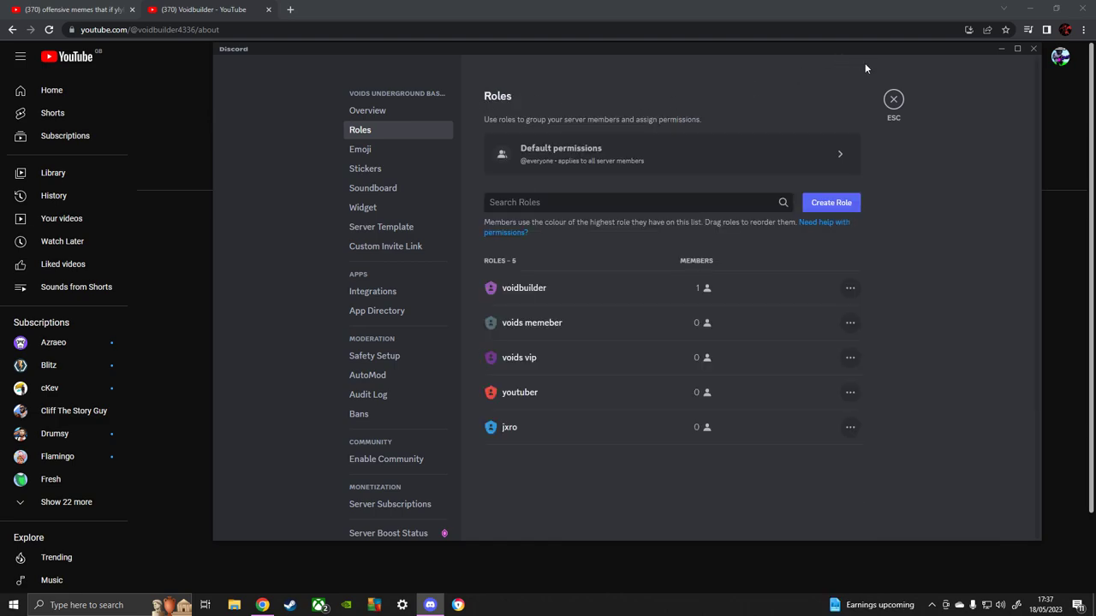
{"action": "mouse_move", "coordinate": [761, 323]}
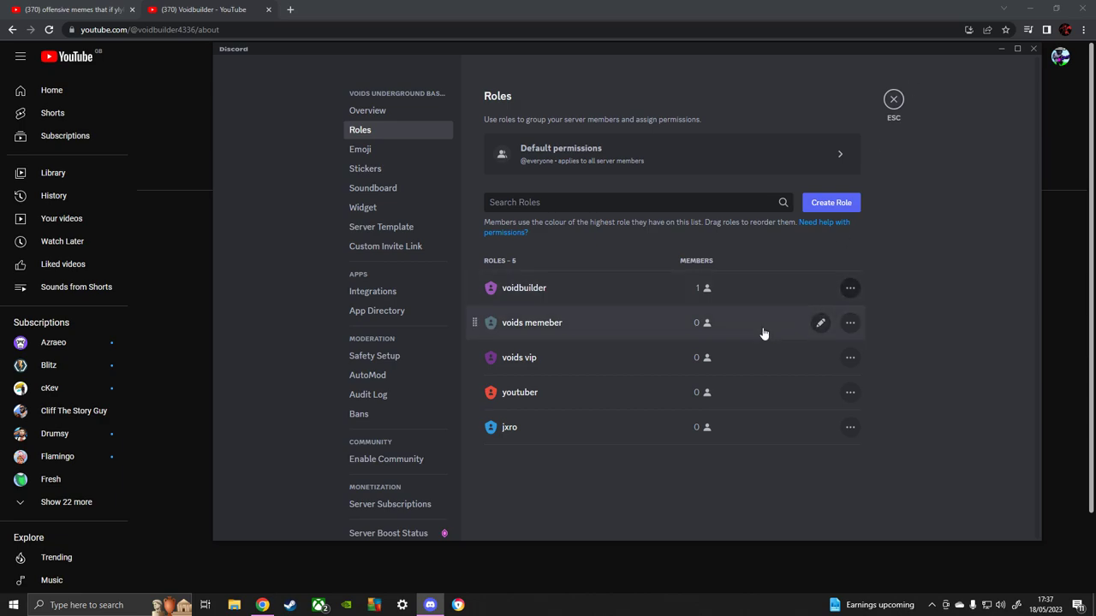
{"action": "mouse_move", "coordinate": [757, 369]}
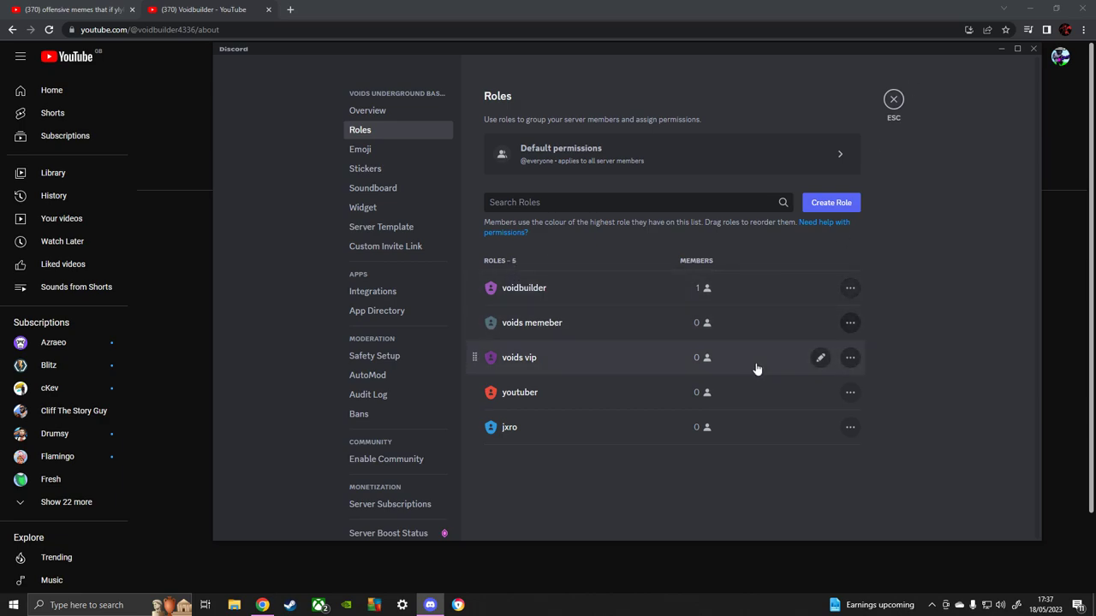
{"action": "mouse_move", "coordinate": [417, 458]}
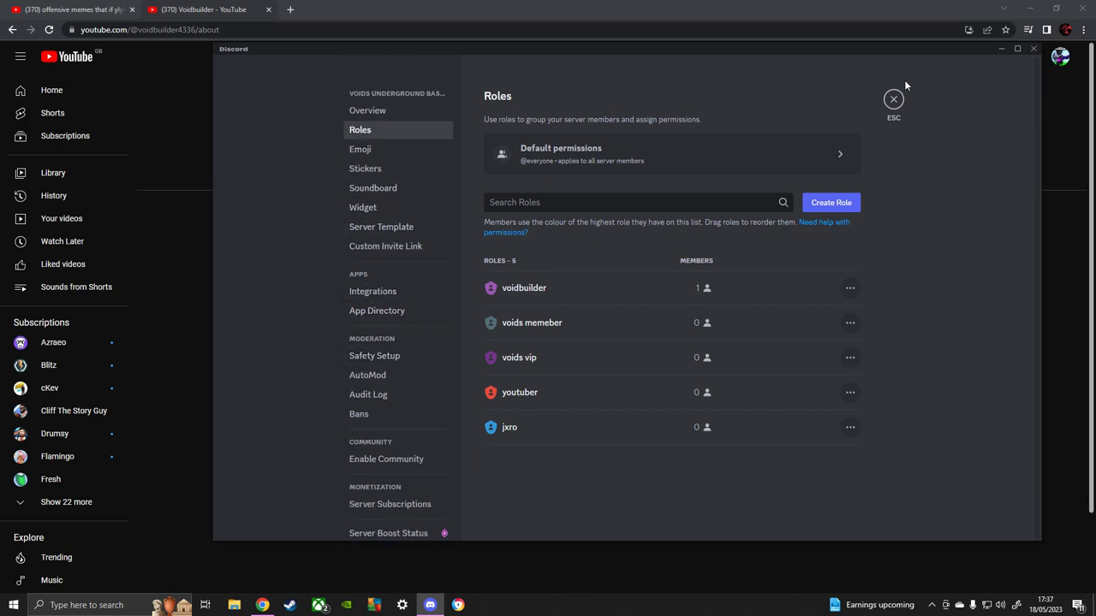
Close server settings and view the private #high-rank-chat channel.
{"action": "left_click", "coordinate": [893, 99]}
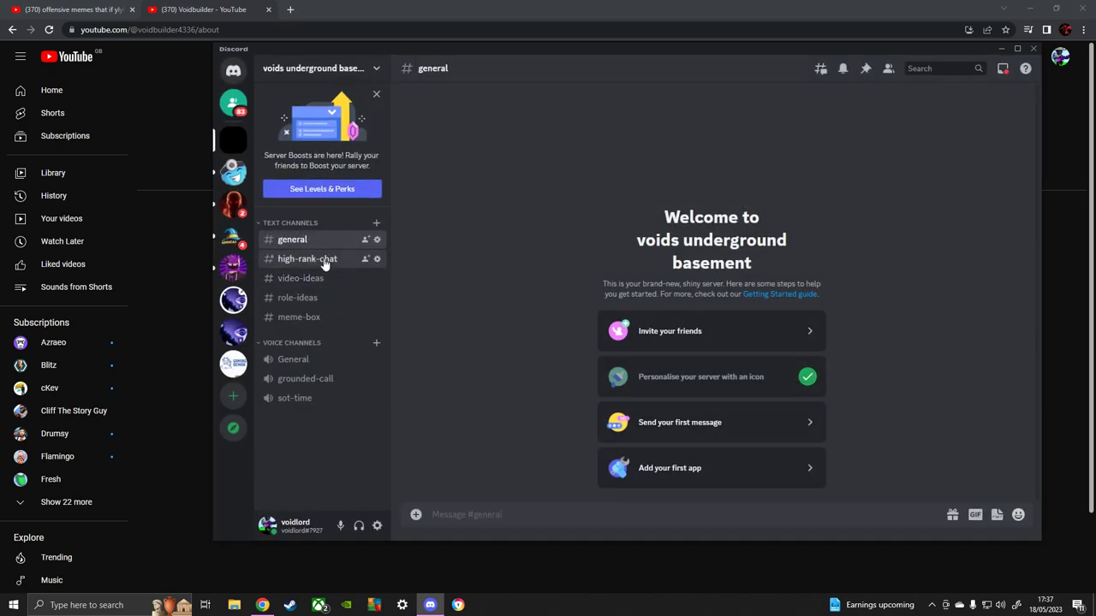
{"action": "left_click", "coordinate": [308, 258]}
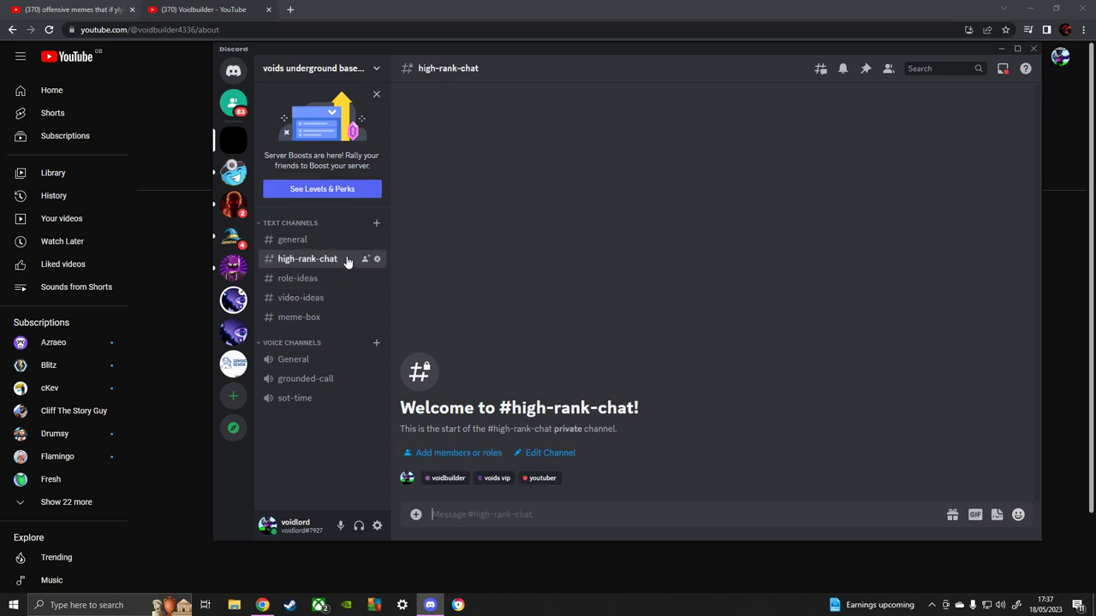
{"action": "mouse_move", "coordinate": [344, 307]}
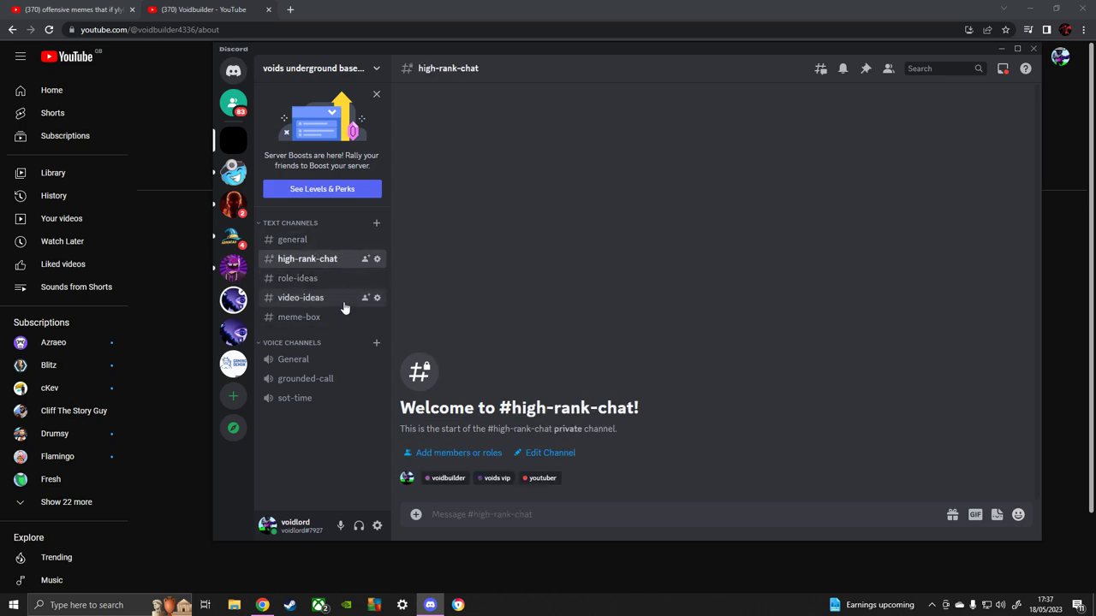
{"action": "mouse_move", "coordinate": [700, 245]}
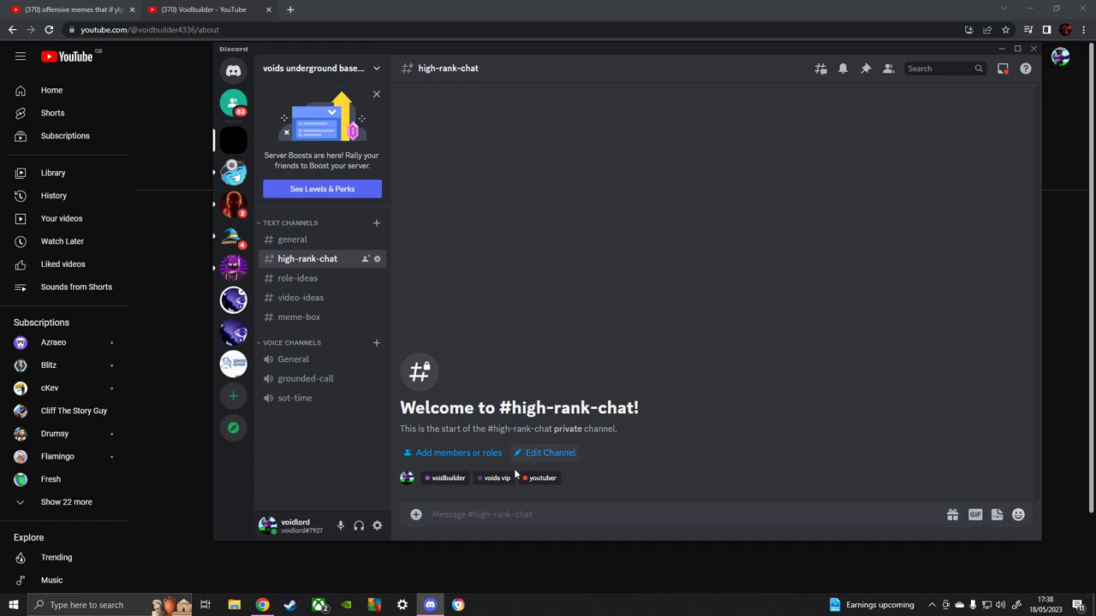
{"action": "mouse_move", "coordinate": [368, 540]}
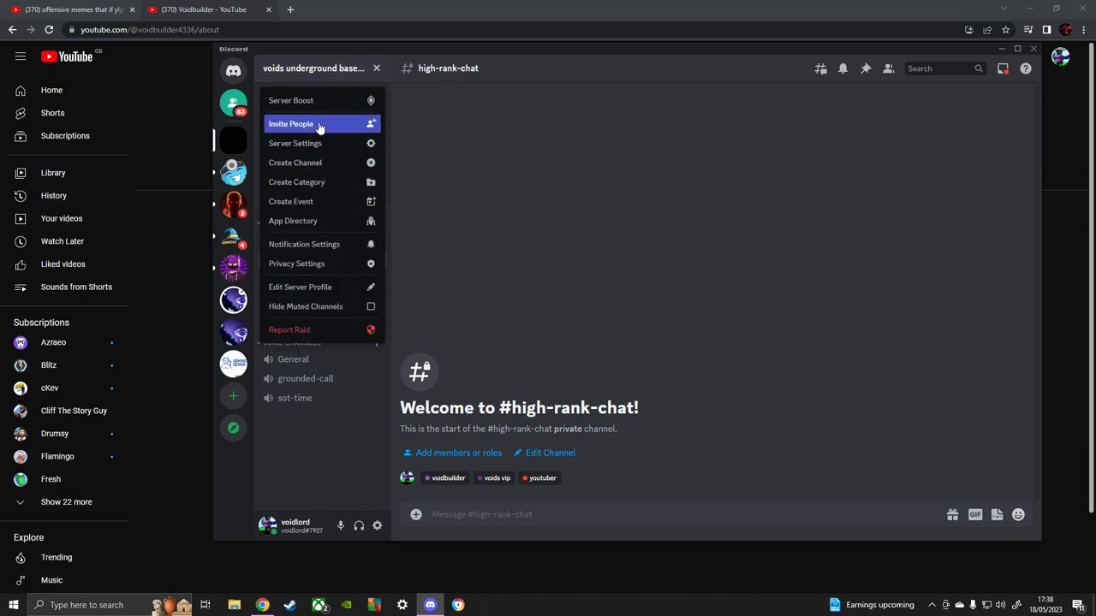
{"action": "mouse_move", "coordinate": [324, 143]}
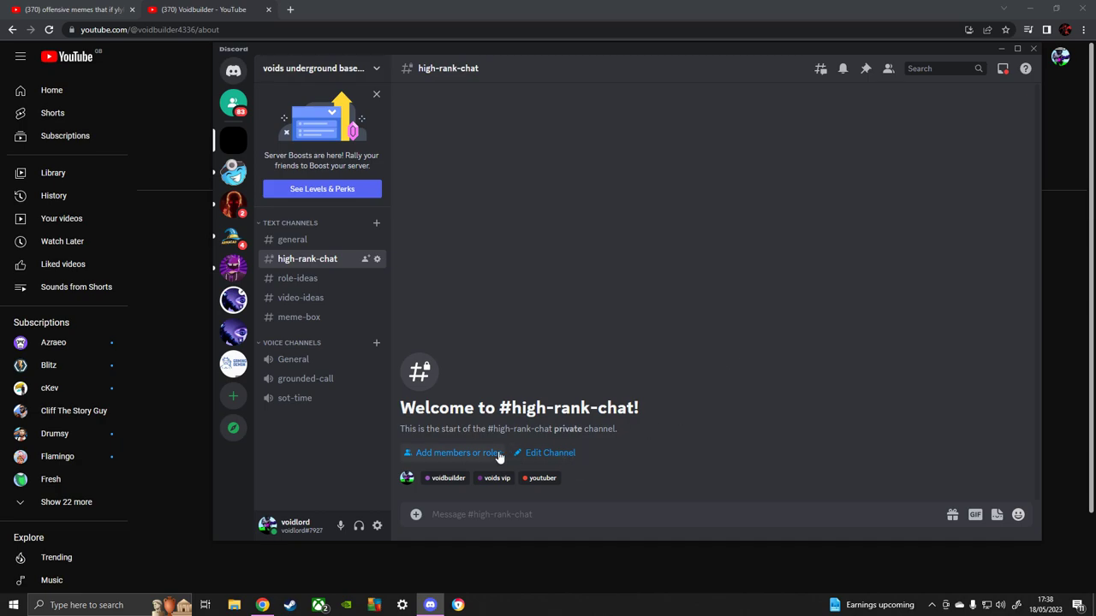
Add the jxro role to #high-rank-chat's members and roles.
{"action": "left_click", "coordinate": [458, 453]}
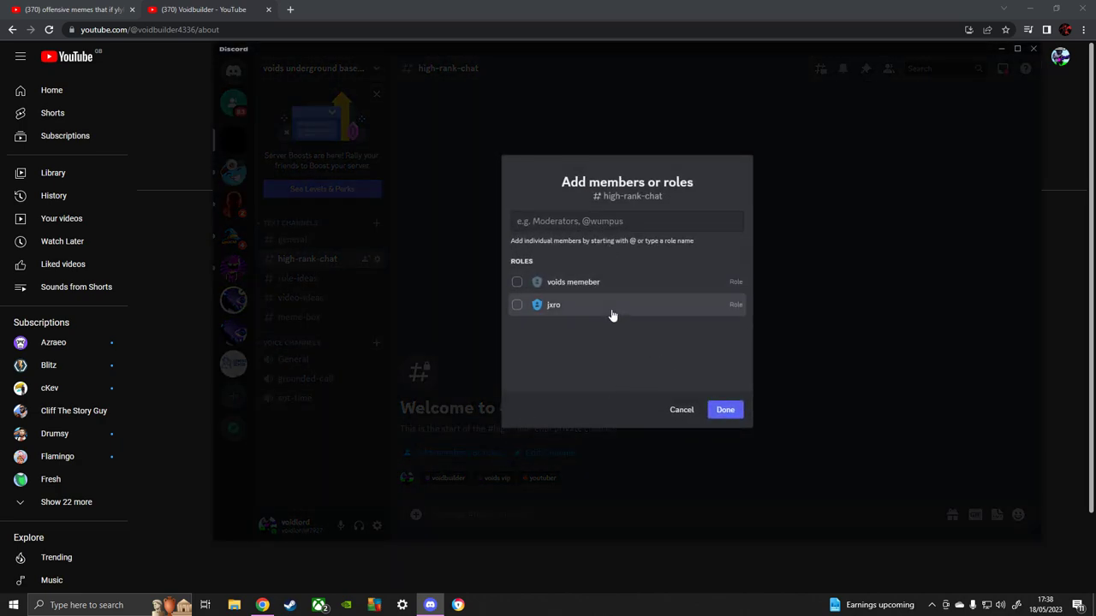
{"action": "left_click", "coordinate": [517, 305]}
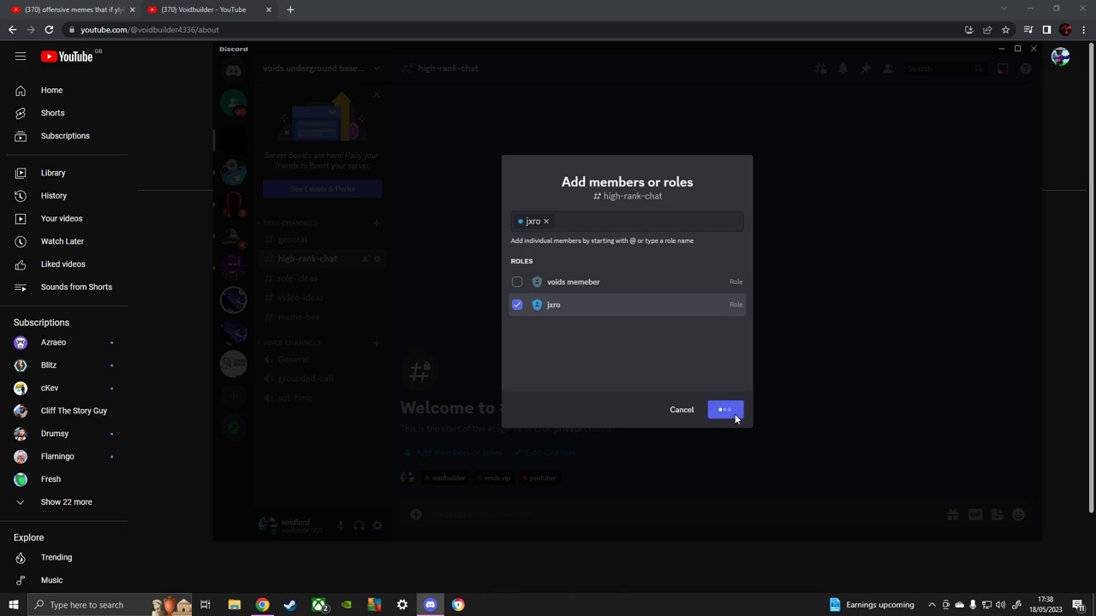
{"action": "left_click", "coordinate": [725, 409]}
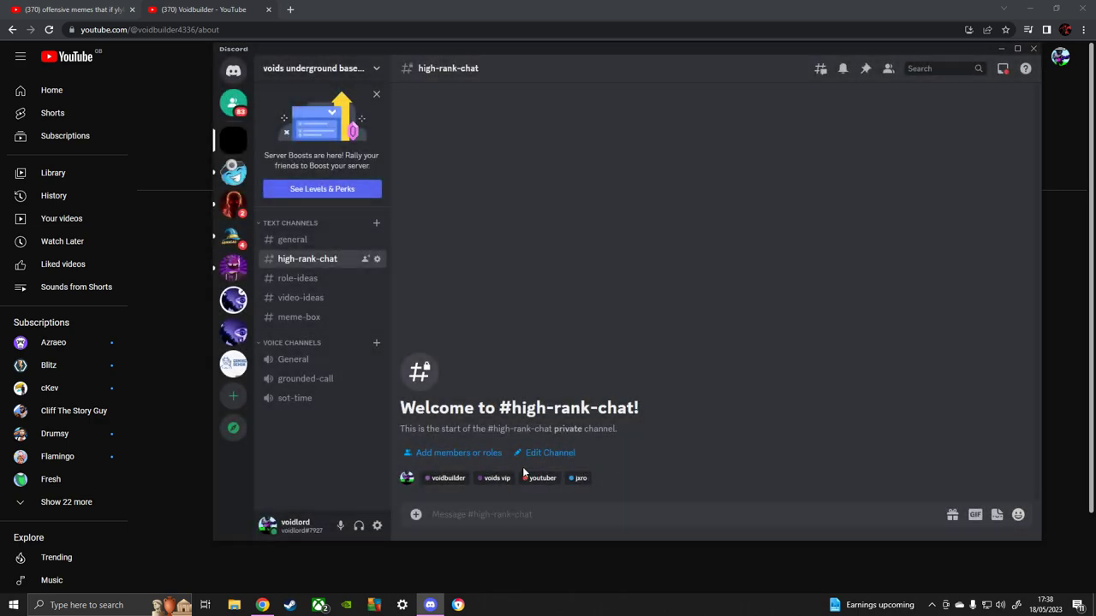
{"action": "mouse_move", "coordinate": [376, 343]}
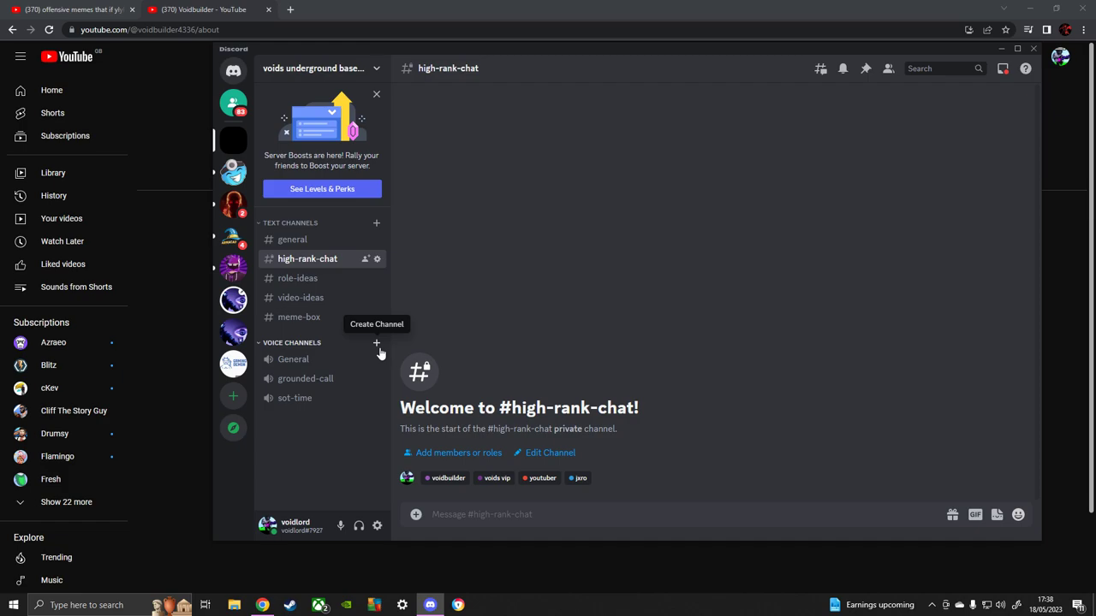
{"action": "mouse_move", "coordinate": [602, 412]}
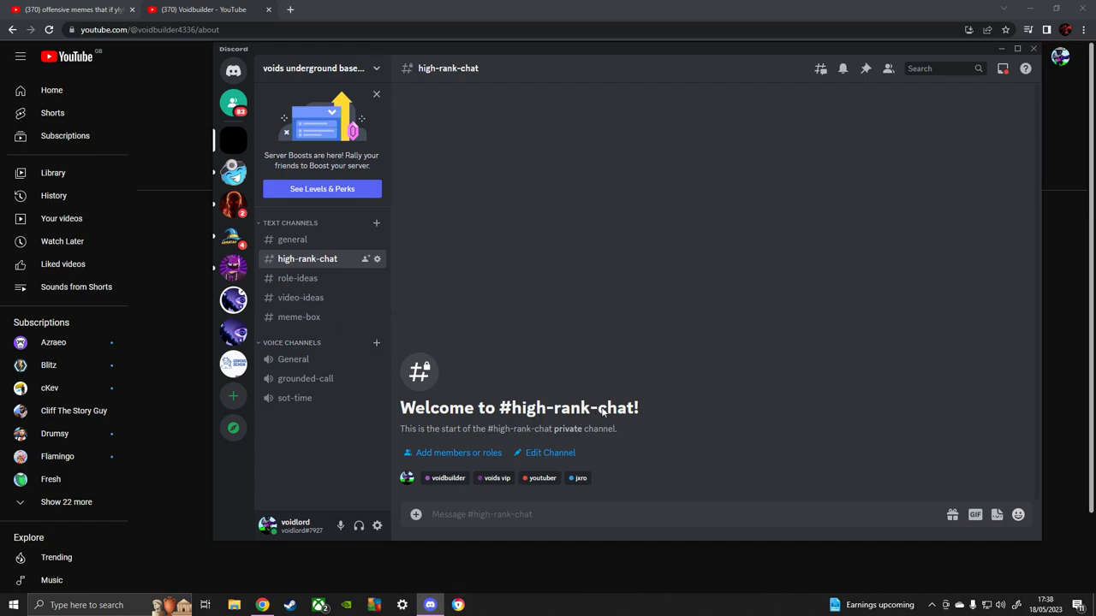
{"action": "mouse_move", "coordinate": [423, 448]}
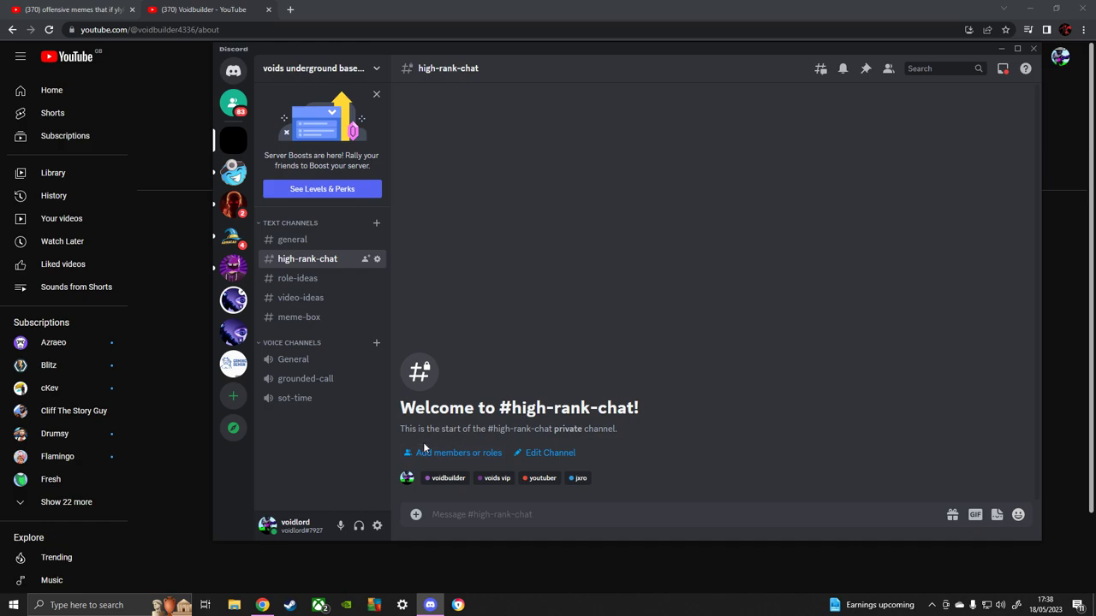